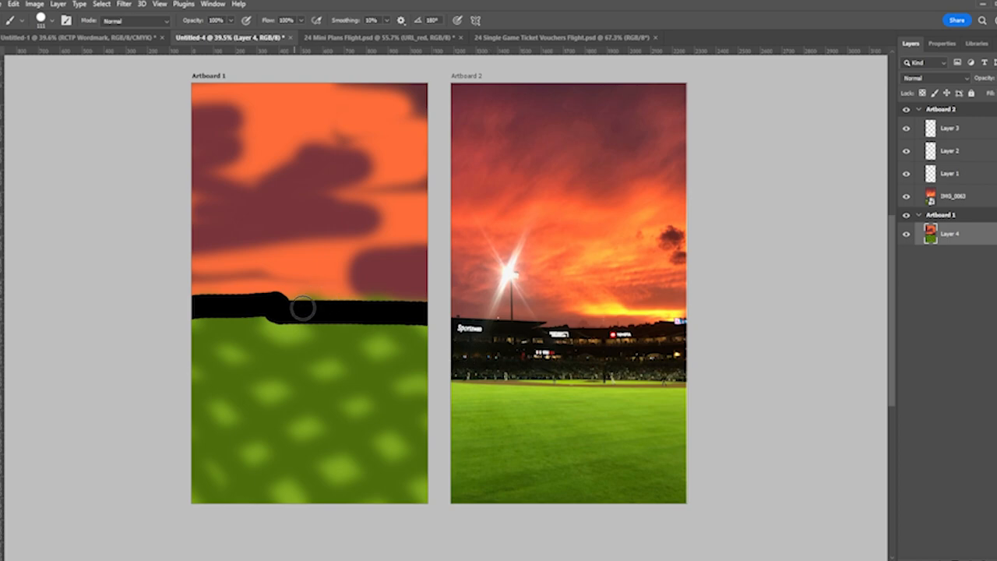
Paint black strokes across the horizon and lower field, filling green gaps in the stands.
drag(304, 308, 392, 315)
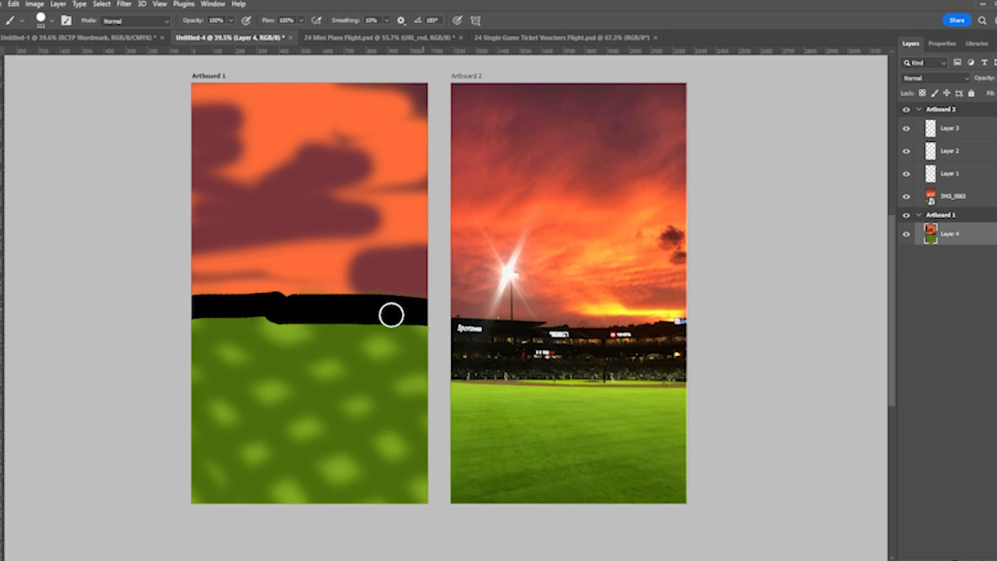
drag(389, 316, 169, 315)
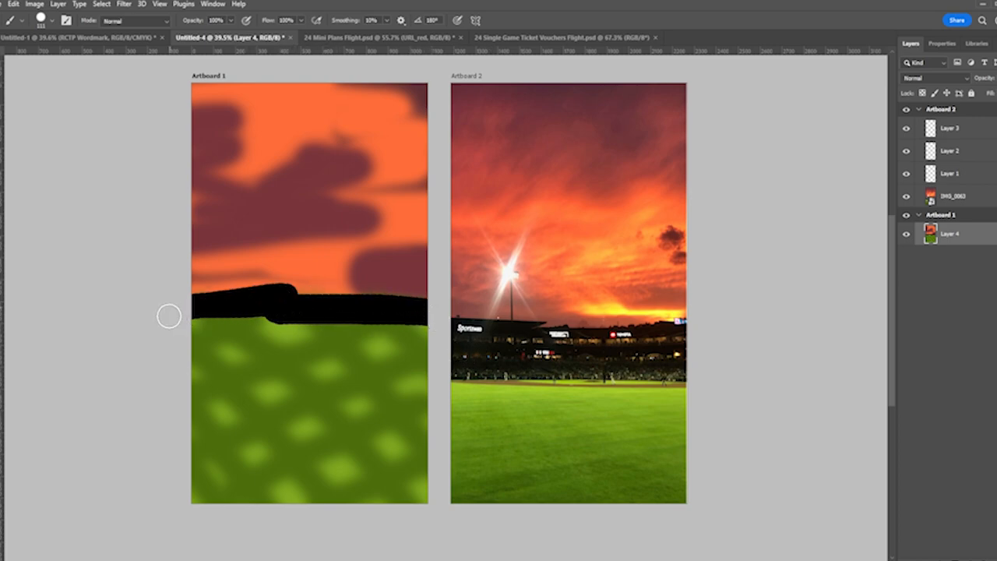
drag(169, 317, 242, 377)
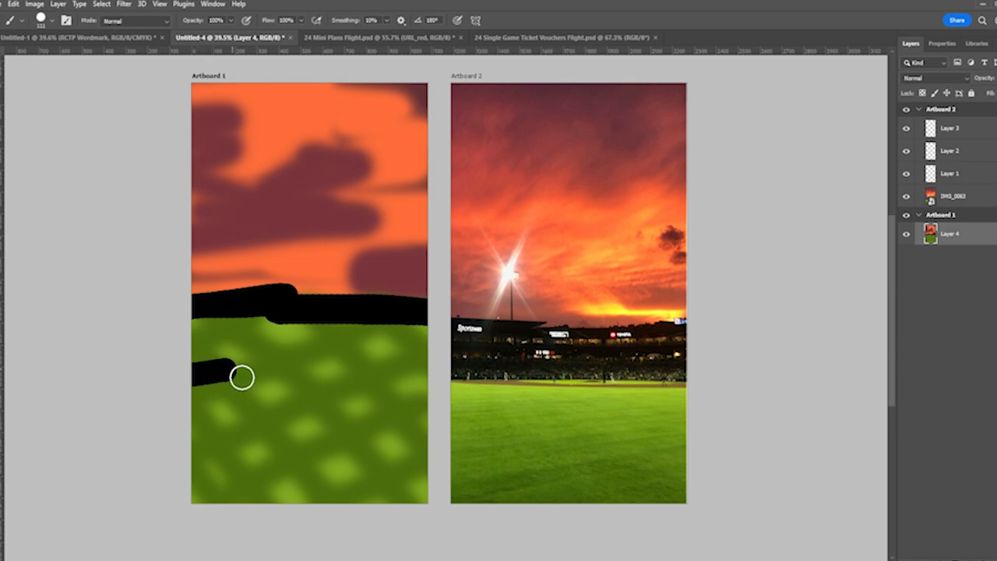
drag(241, 377, 453, 388)
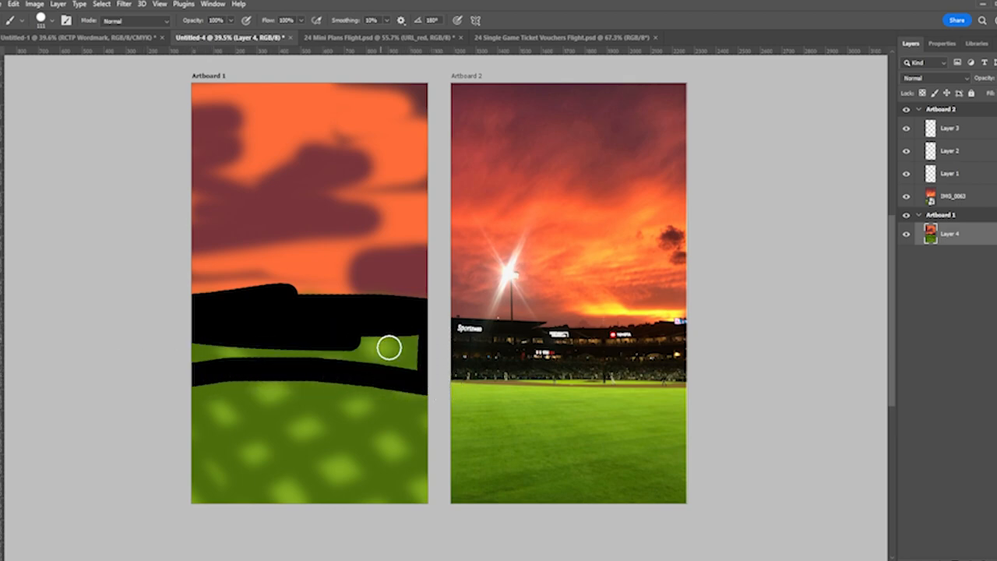
drag(366, 349, 437, 351)
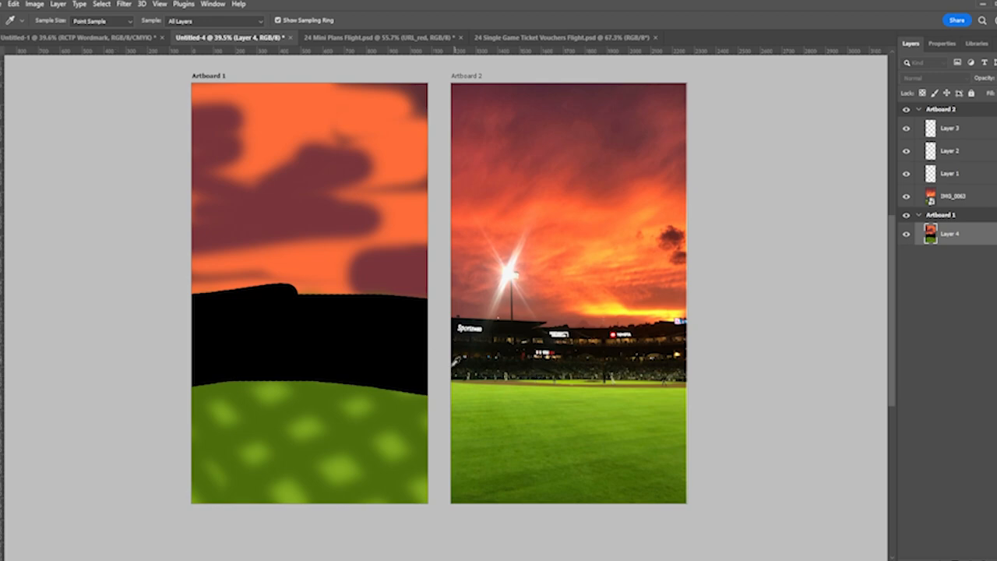
mouse_move(862, 343)
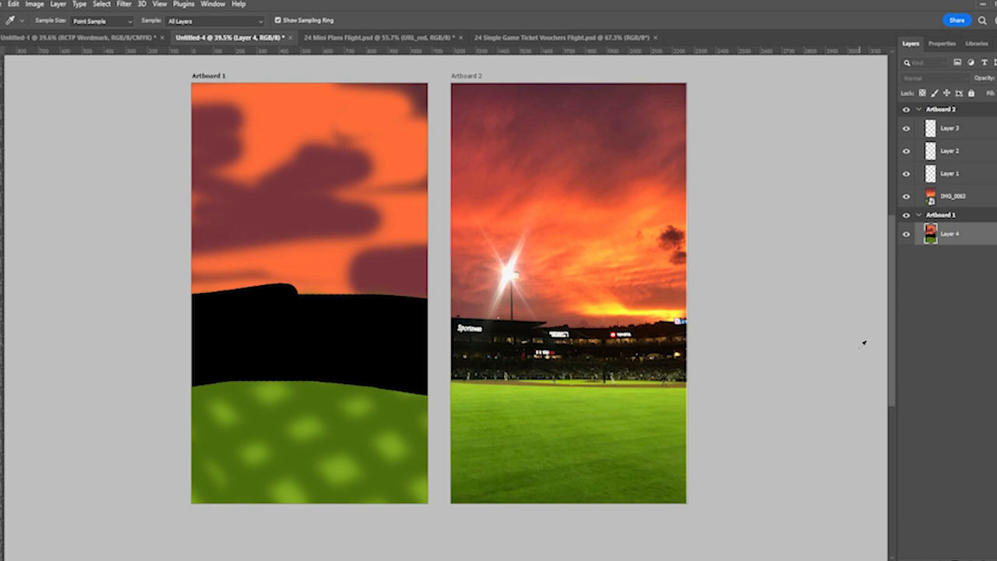
mouse_move(734, 444)
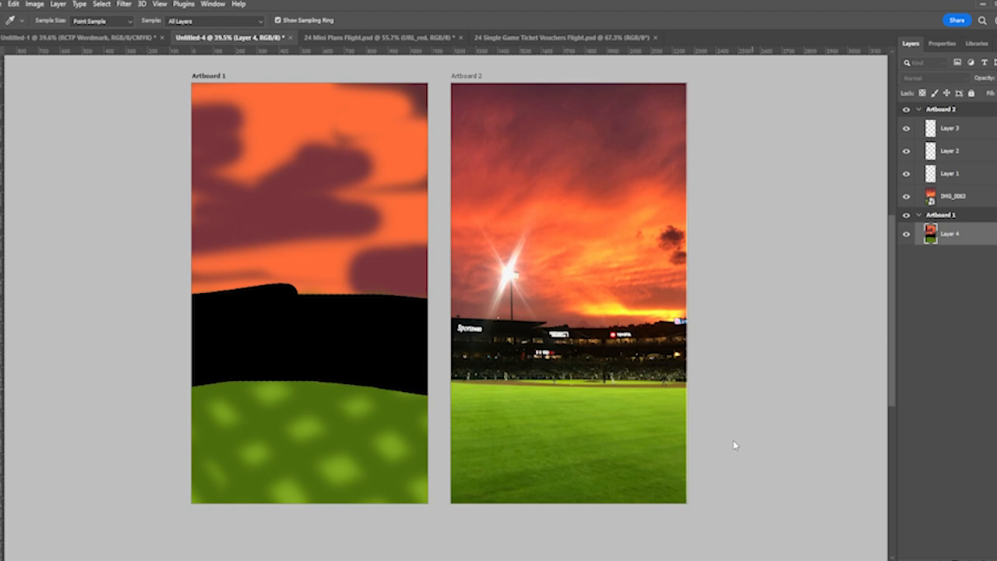
mouse_move(698, 403)
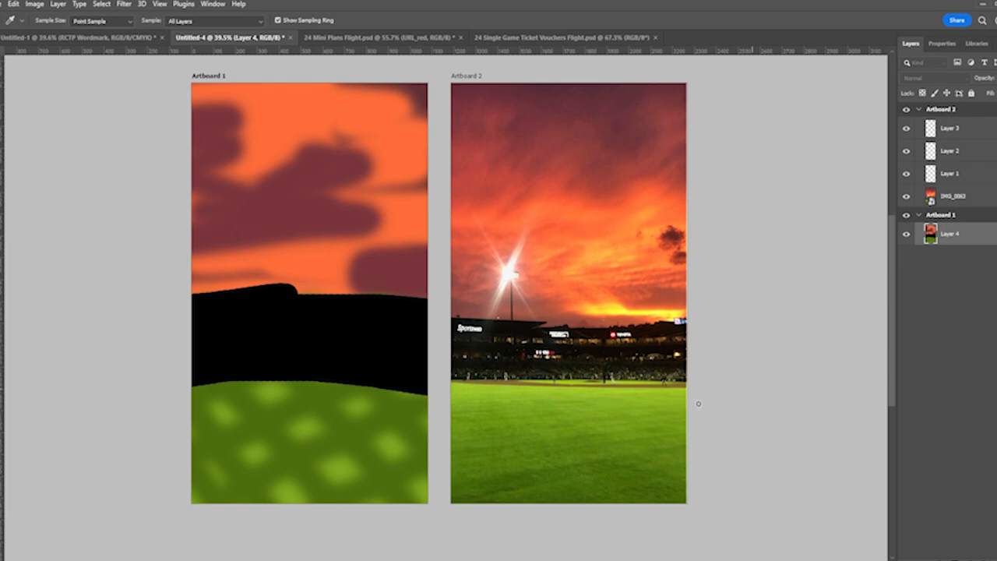
Sample the infield dirt colour from the Artboard 2 reference photo.
click(10, 21)
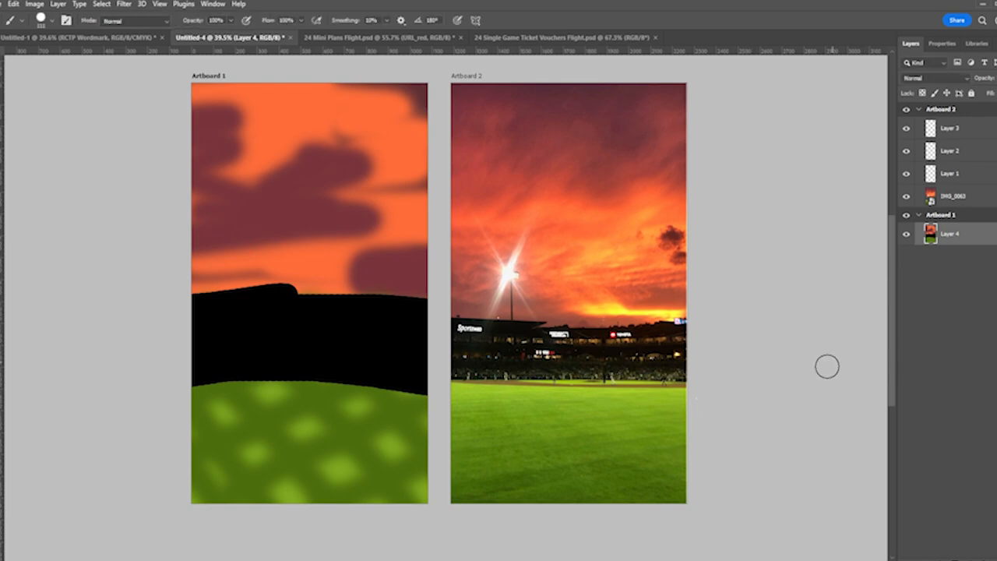
mouse_move(35, 55)
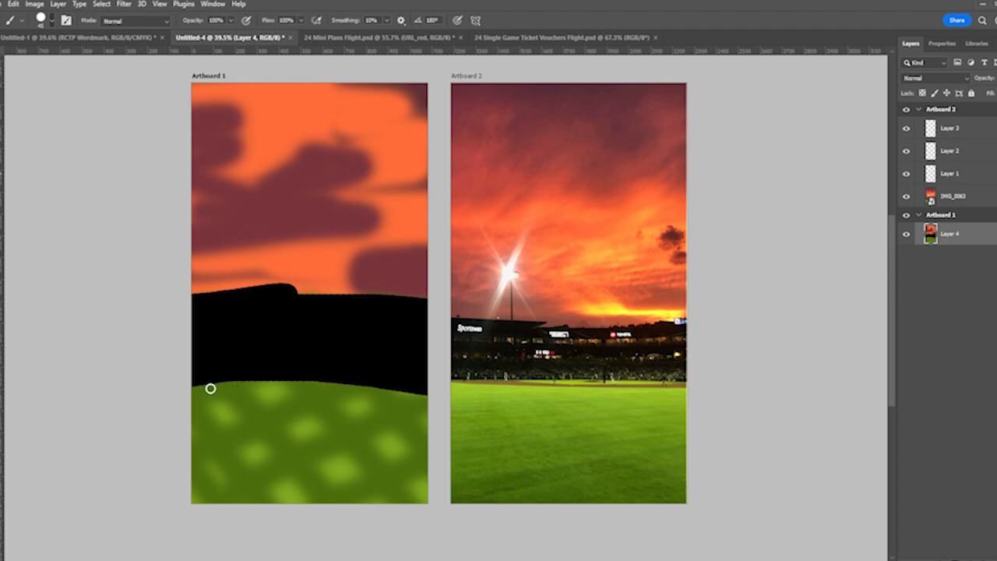
Paint a brown dirt arc from left to right across the field, then a returning mound stroke.
drag(211, 390, 271, 418)
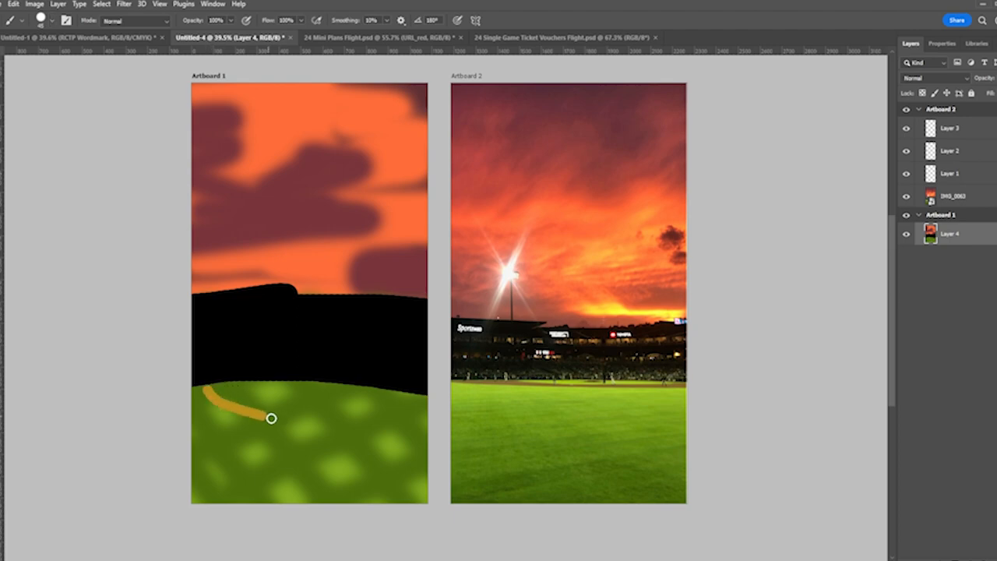
drag(271, 418, 437, 396)
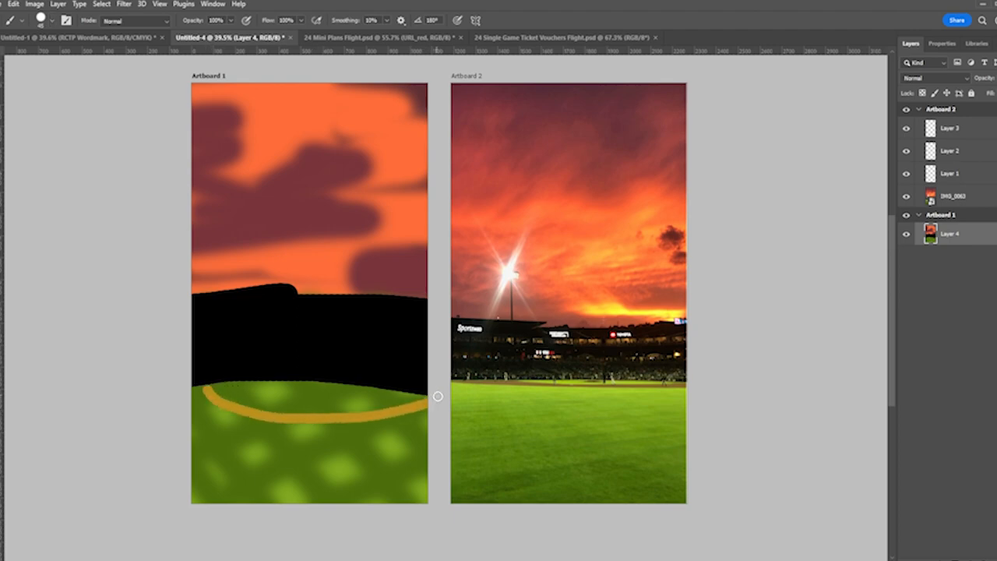
drag(438, 396, 323, 418)
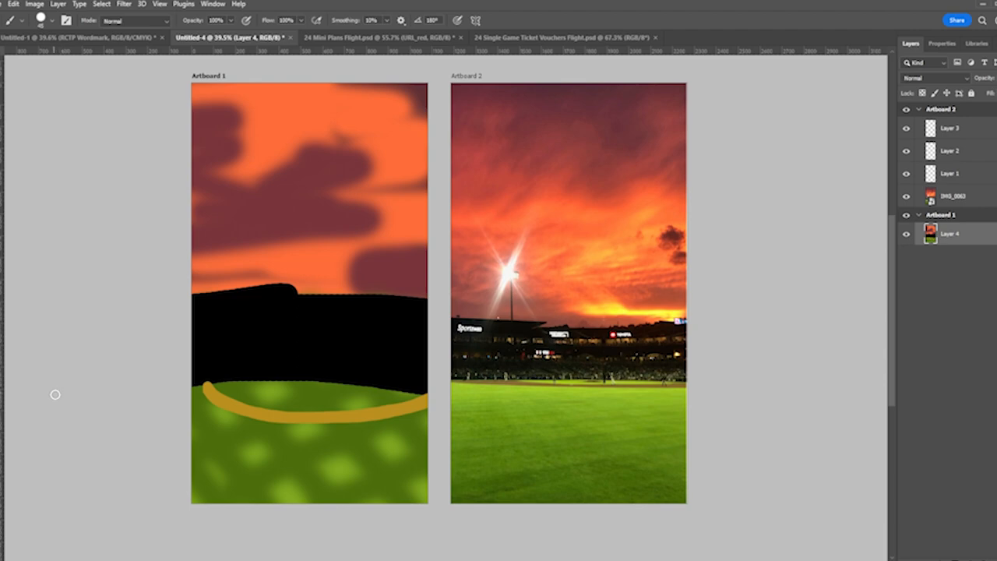
mouse_move(62, 406)
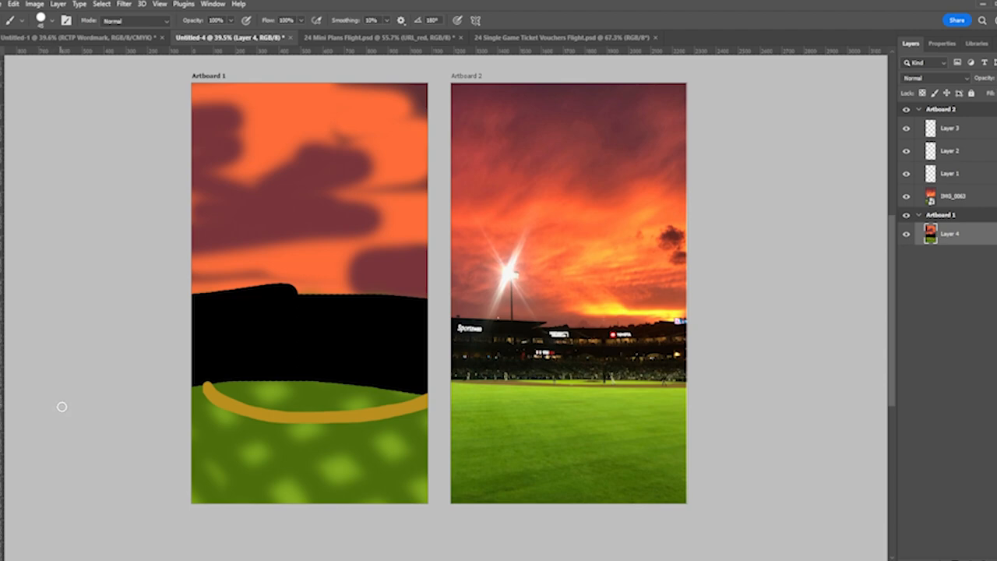
mouse_move(304, 496)
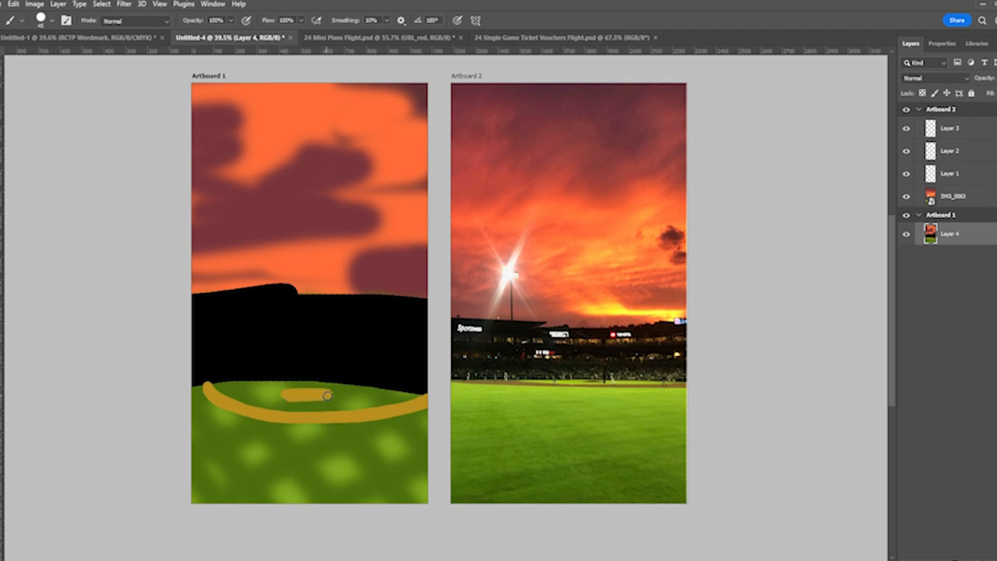
Round out the brown mound and paint left and right baselines meeting at home plate.
drag(327, 396, 207, 388)
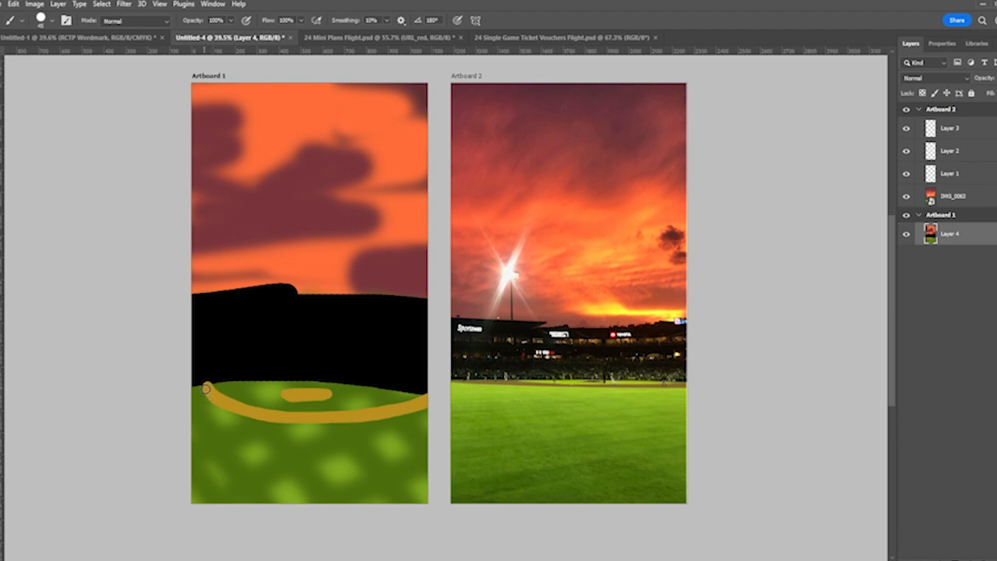
drag(205, 387, 307, 441)
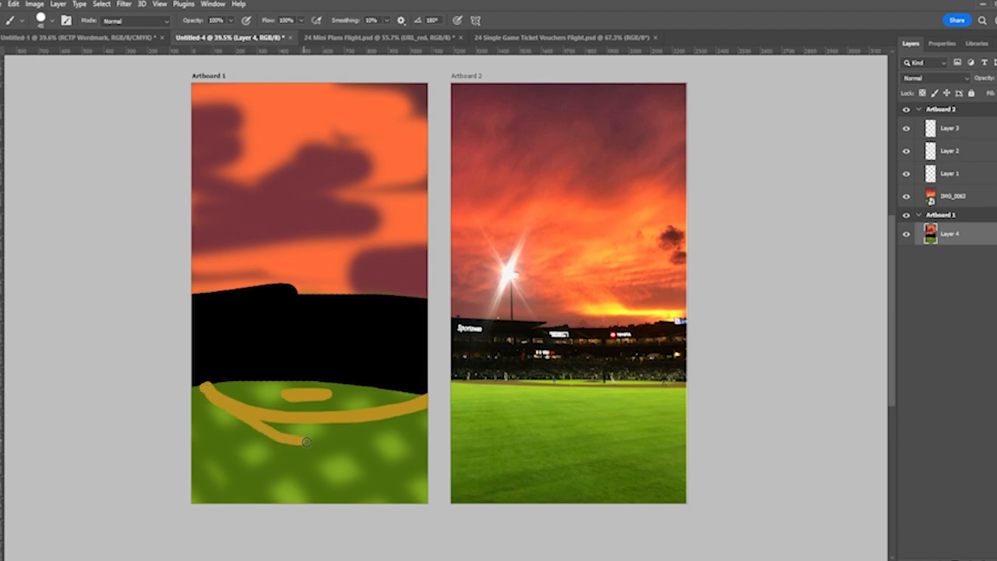
drag(306, 442, 381, 419)
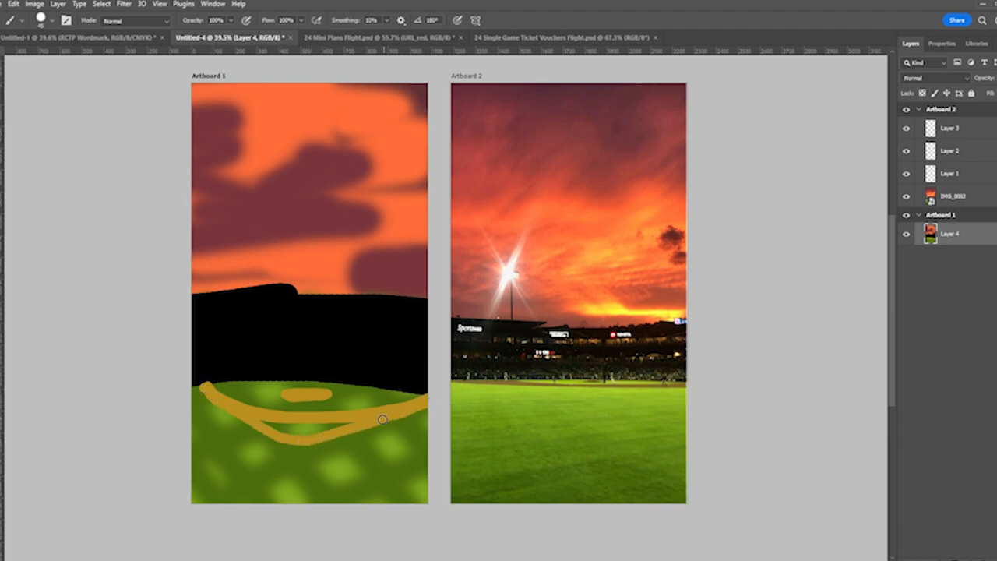